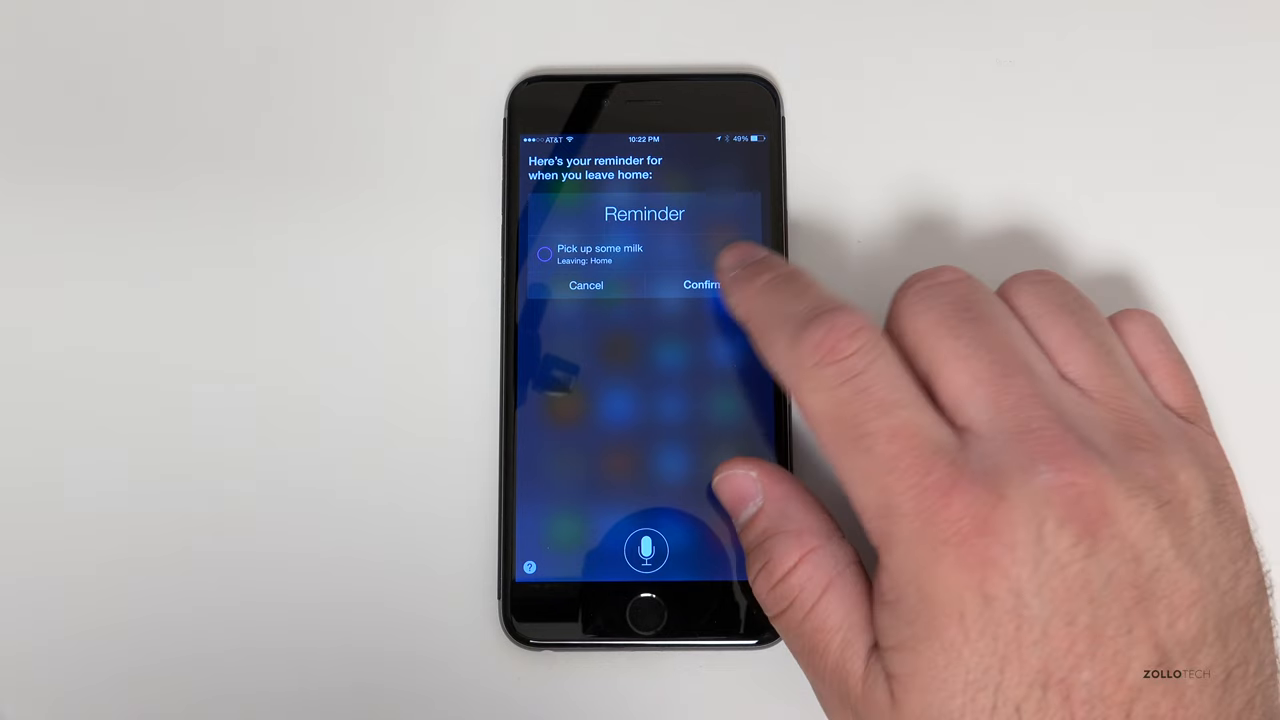
# - Confirm Siri's reminder to pick up some milk when leaving home
pyautogui.click(701, 285)
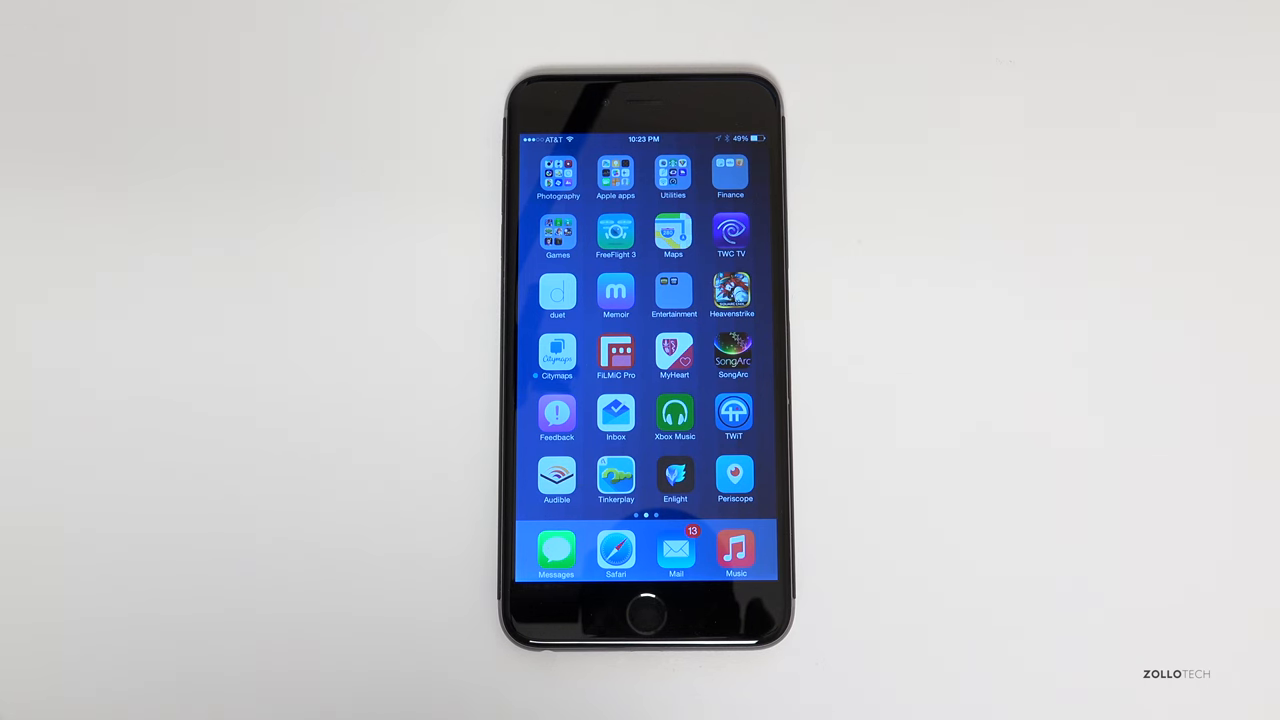
pyautogui.click(615, 175)
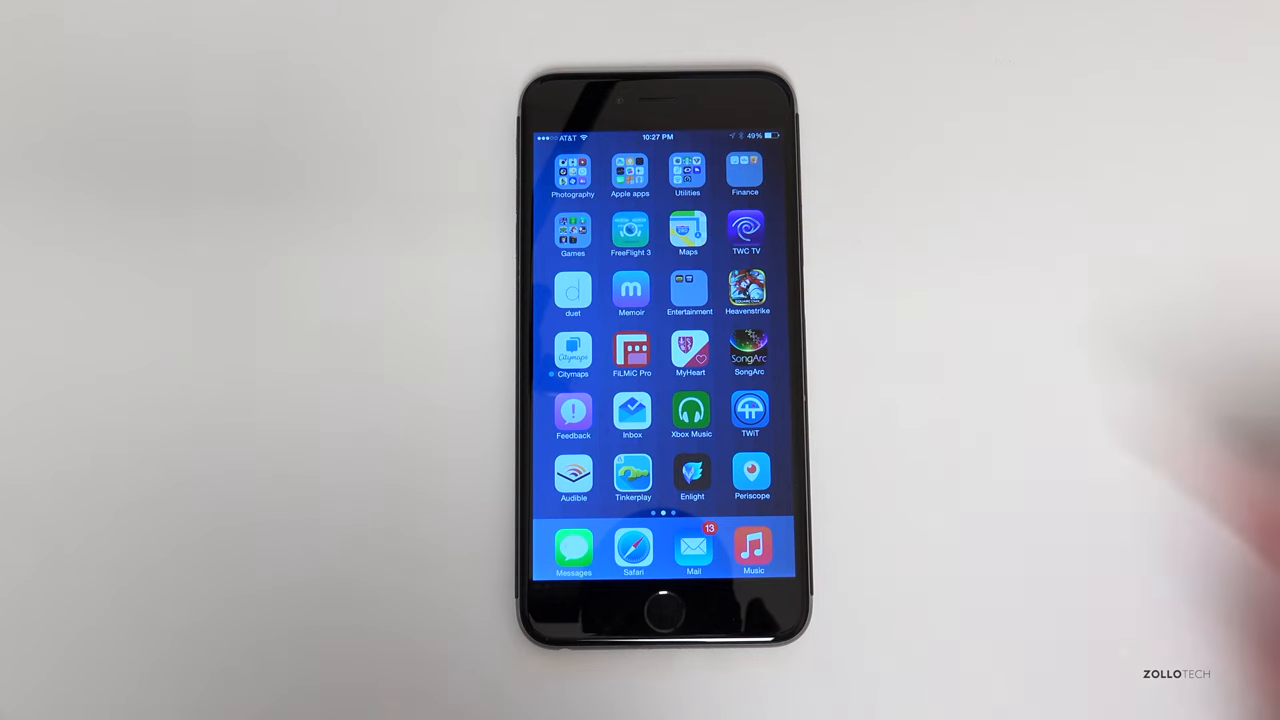
# - View the Health Medical ID with conditions, allergies and organ donor status
pyautogui.click(630, 170)
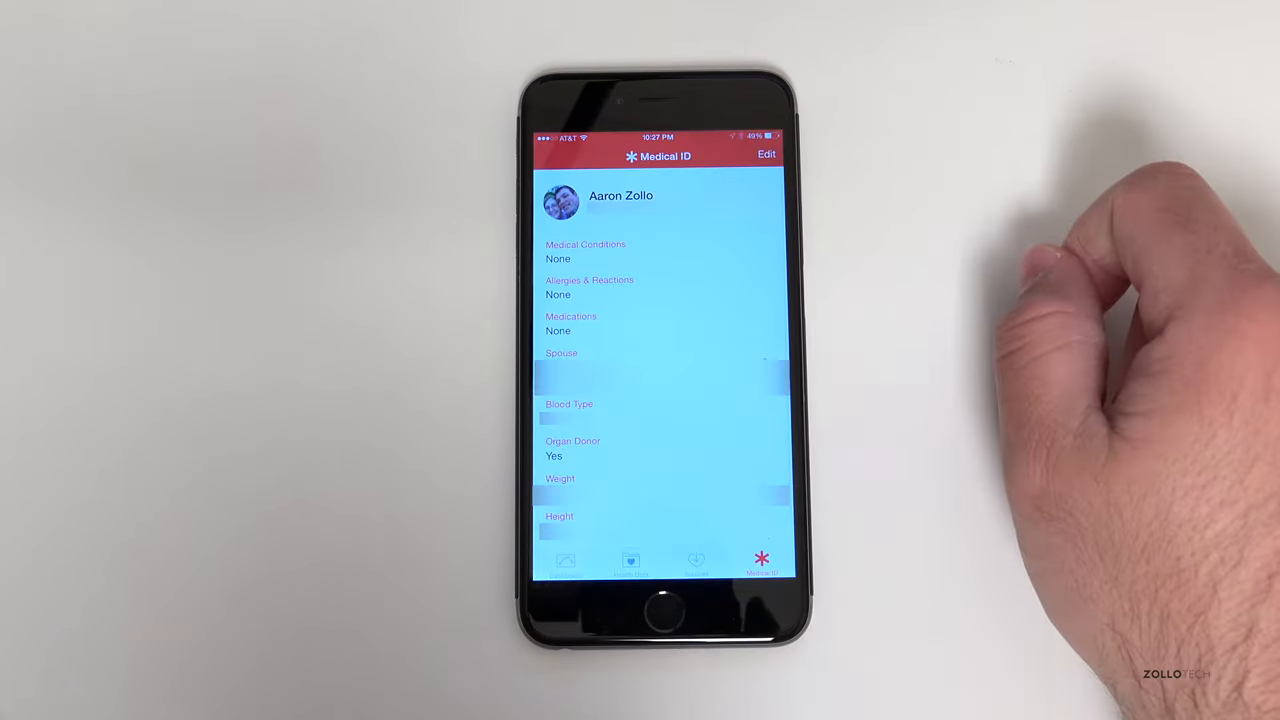
pyautogui.moveTo(1100, 400)
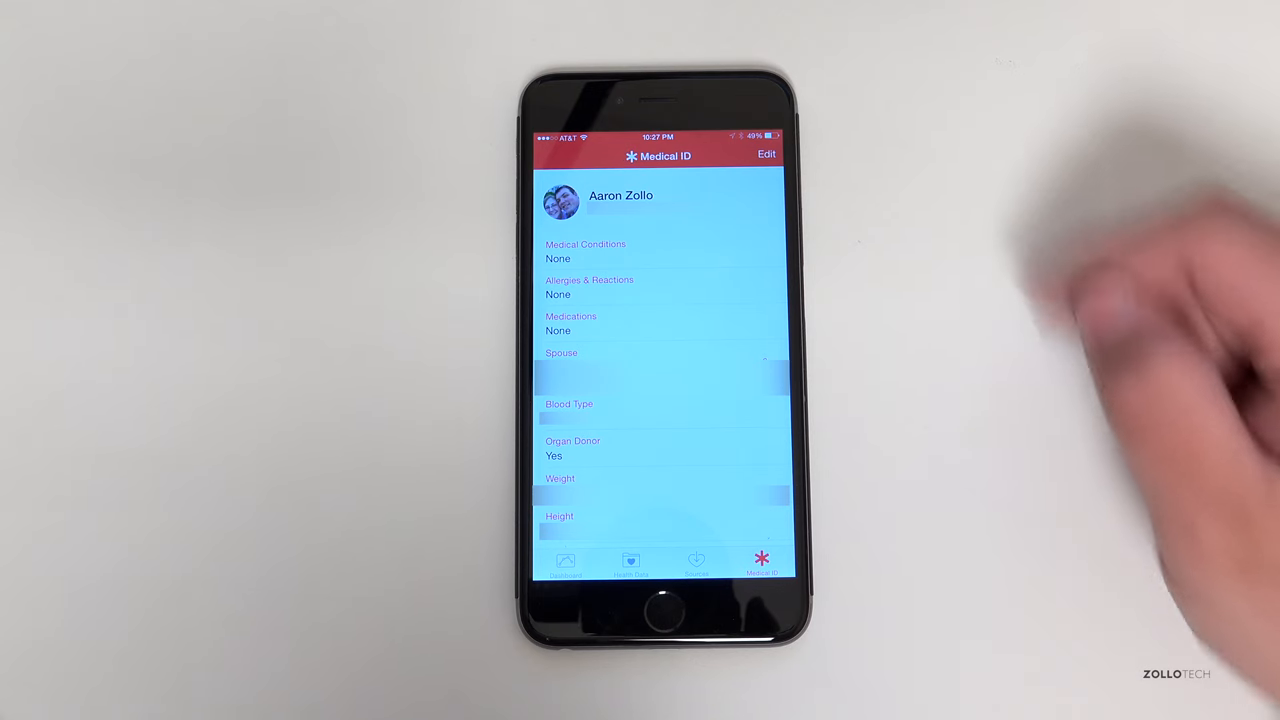
pyautogui.click(766, 154)
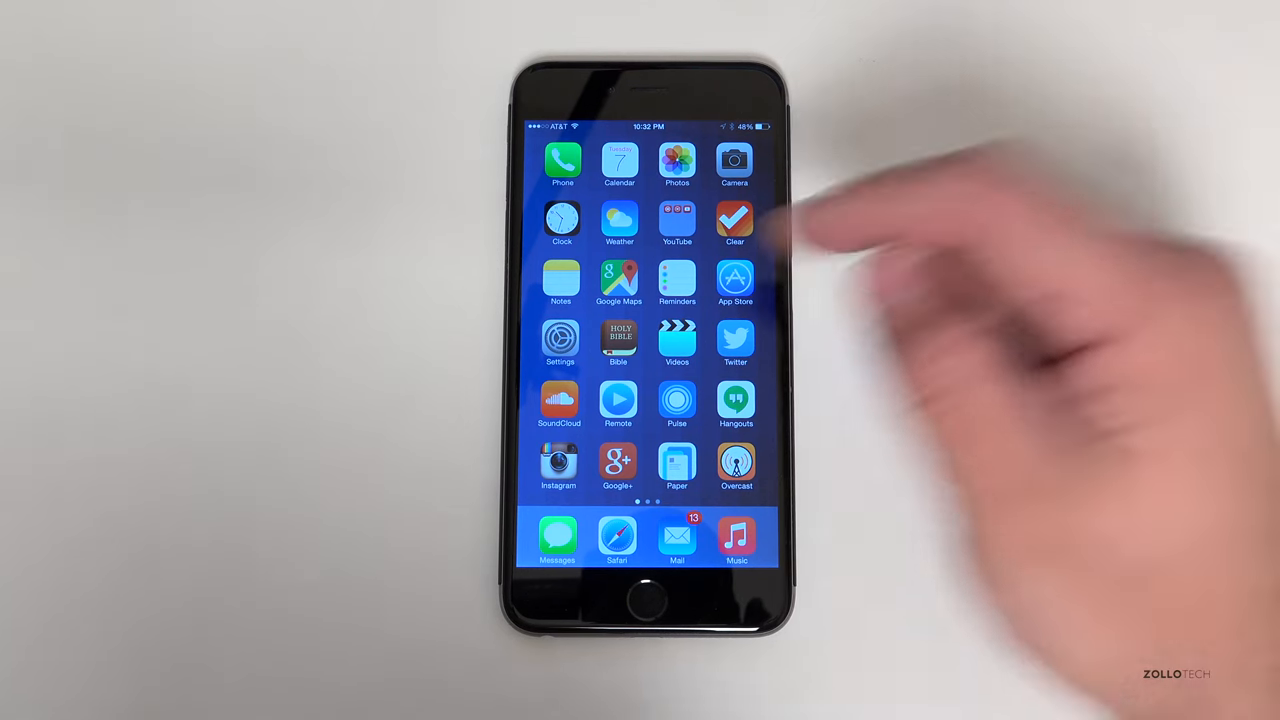
# - Browse the When Timer Ends ringtone list in Clock's Timer, leaving Radar (Default)
pyautogui.click(562, 220)
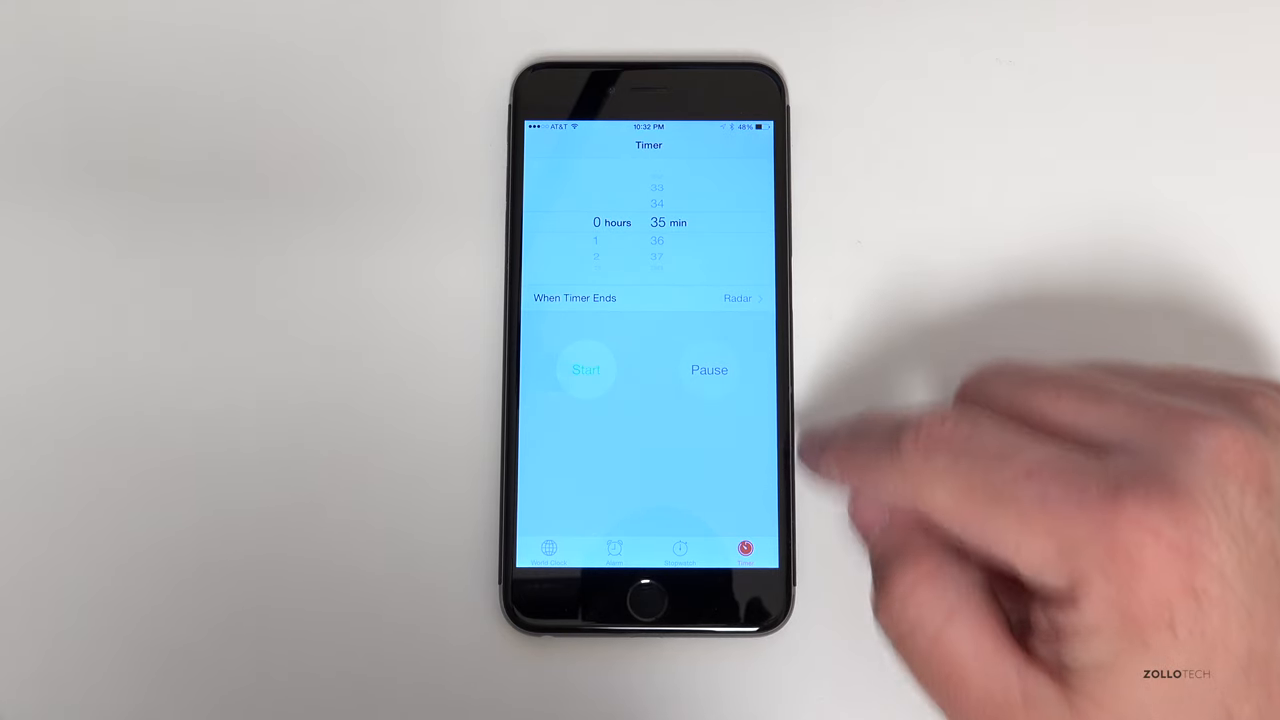
pyautogui.click(648, 298)
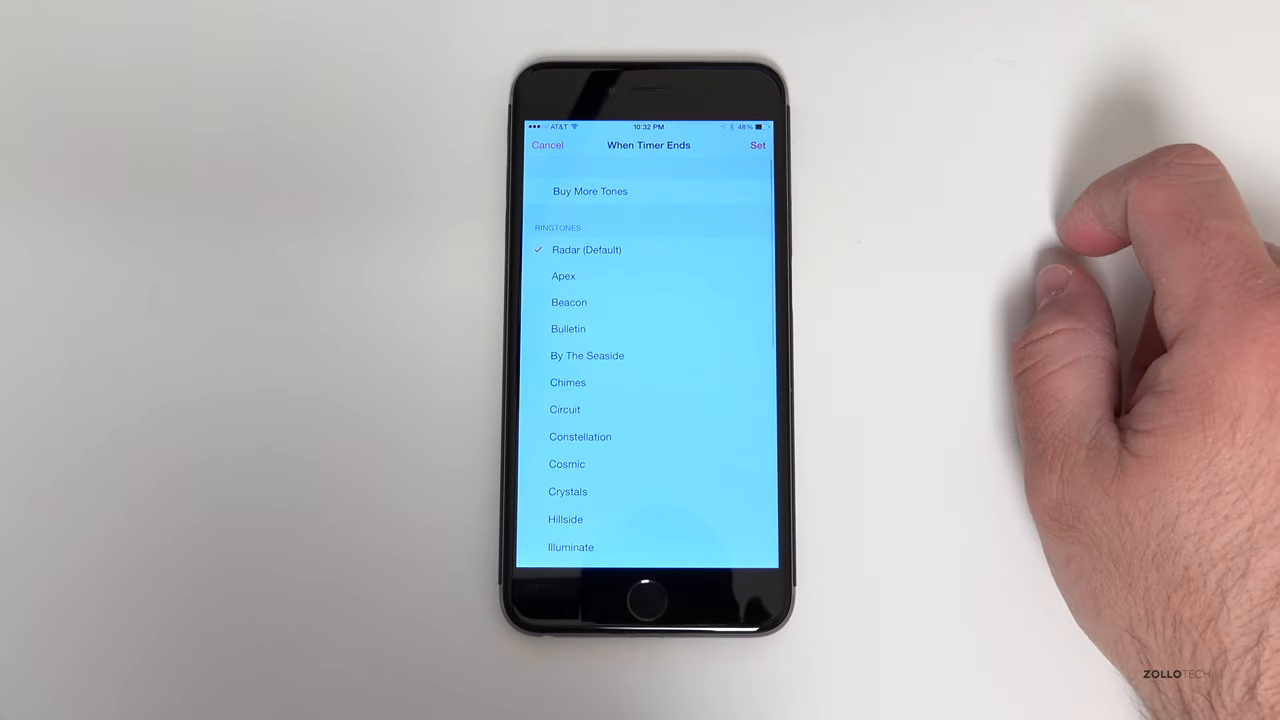
pyautogui.scroll(-3)
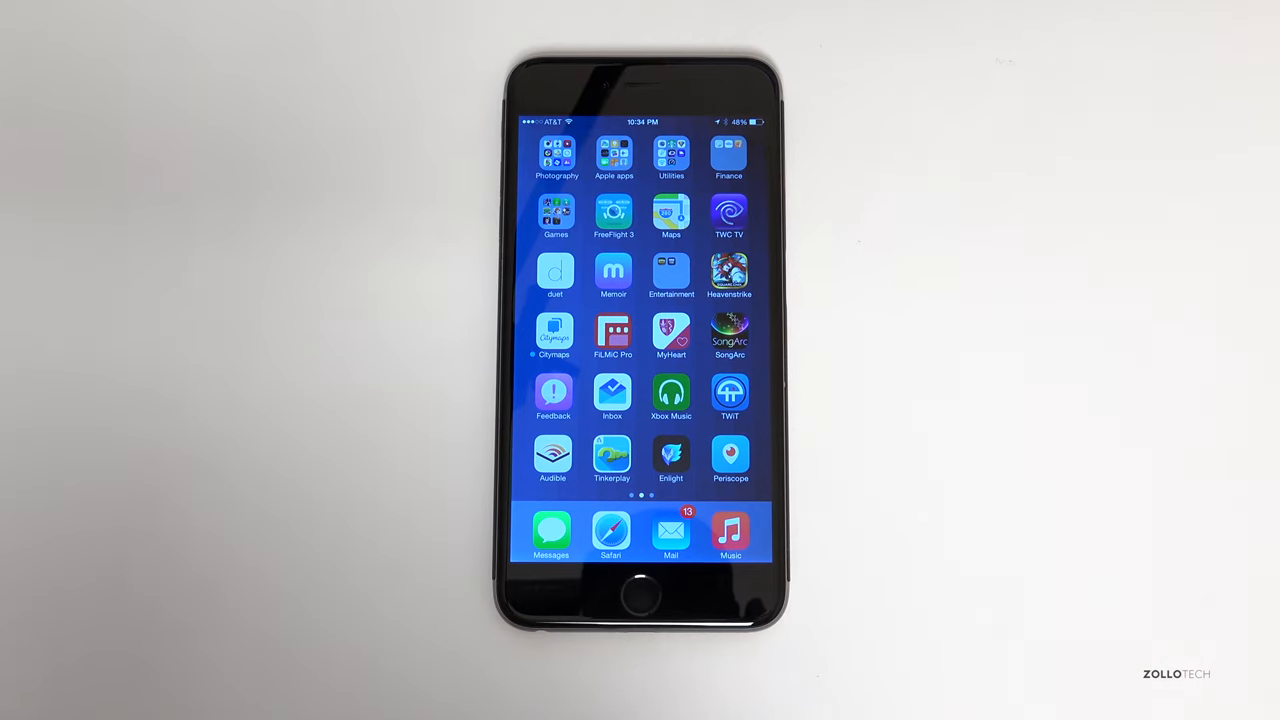
# - Open Compass before returning to the first home screen page
pyautogui.click(613, 155)
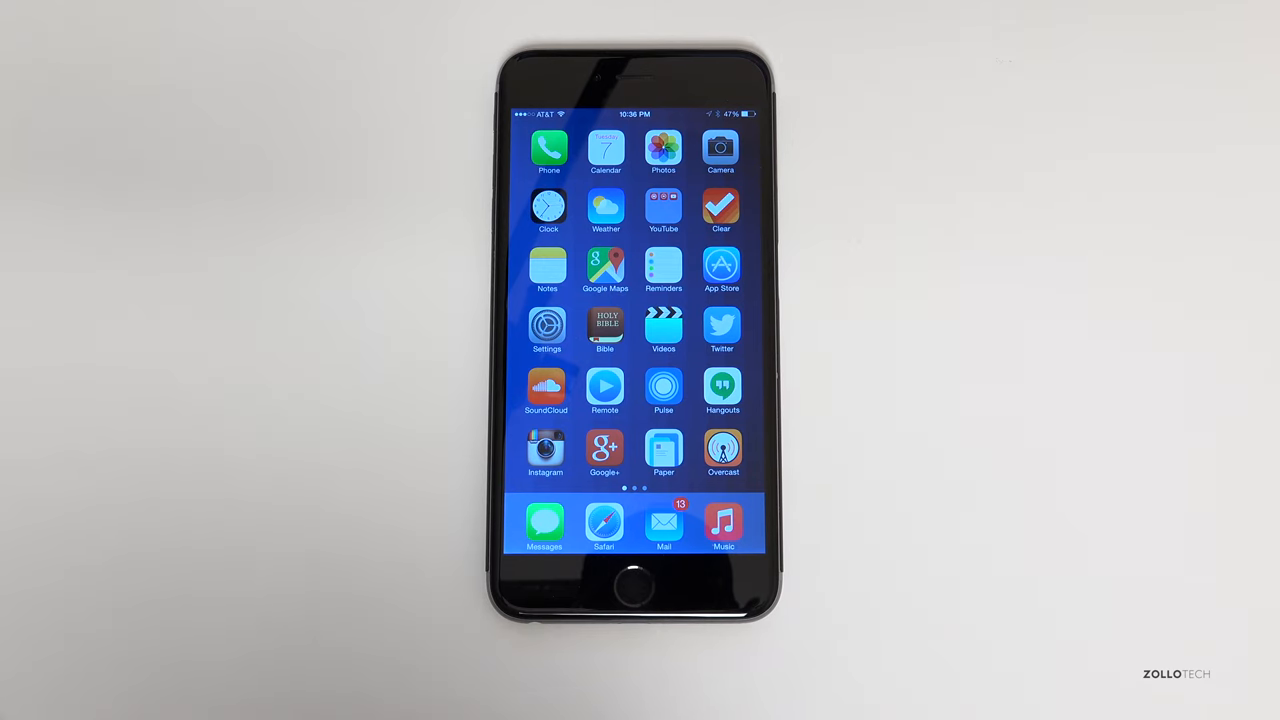
# - Open Settings > iCloud > Find My iPhone, with Send Last Location off
pyautogui.click(547, 325)
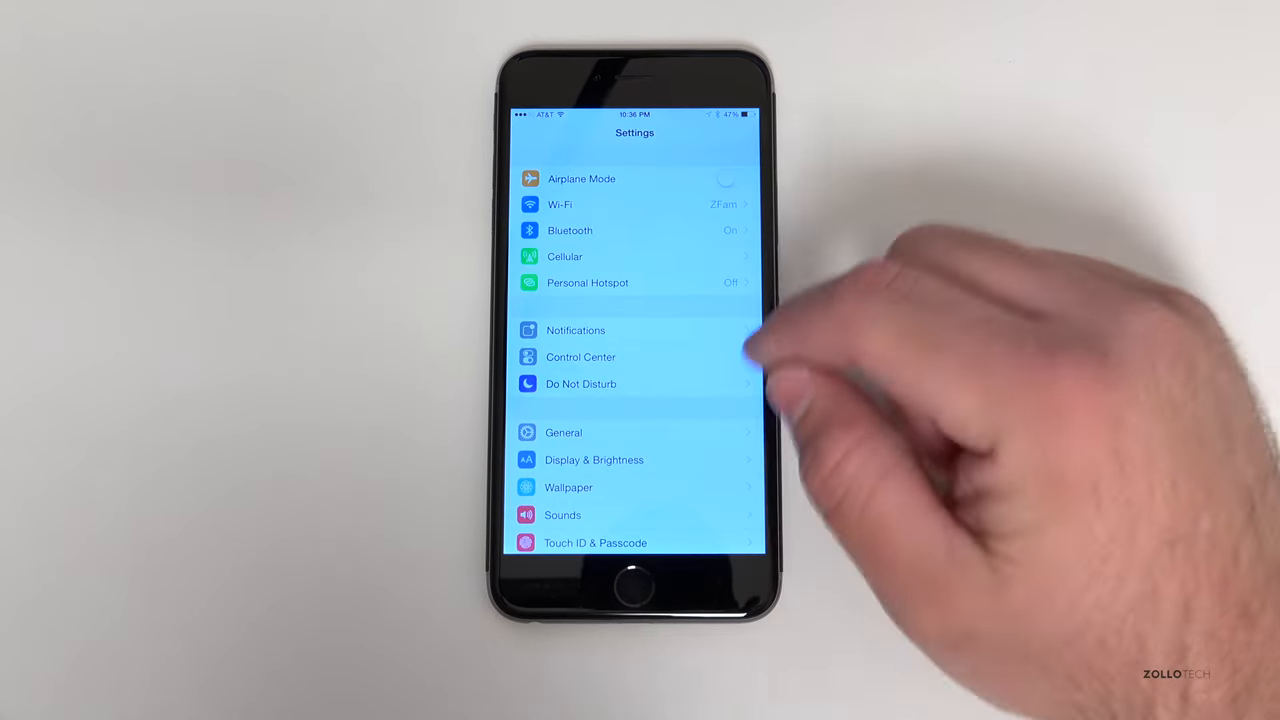
pyautogui.scroll(3)
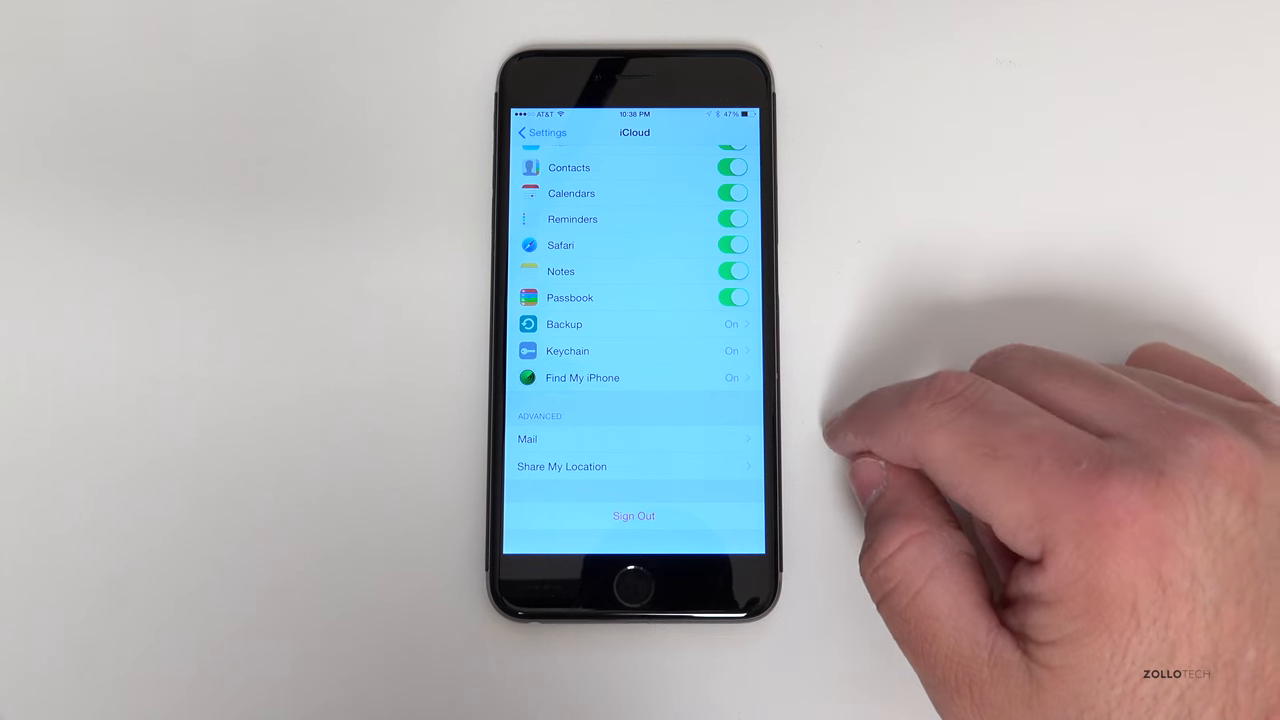
pyautogui.click(582, 377)
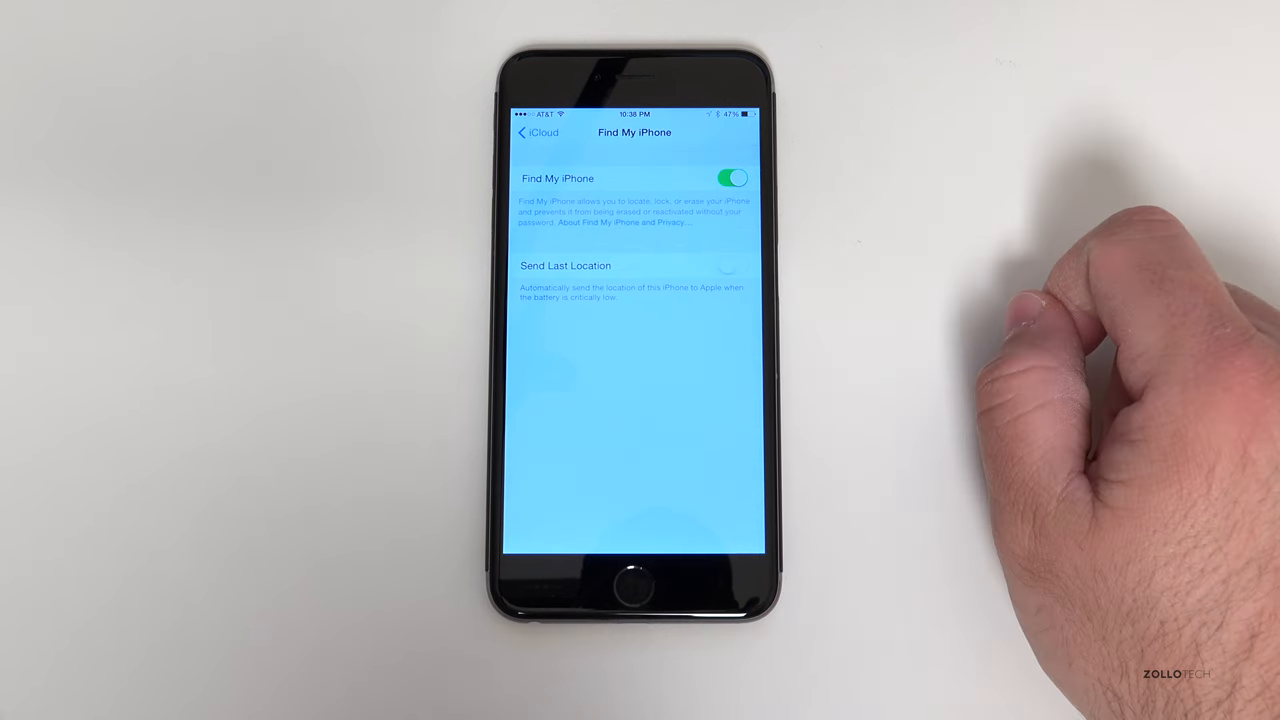